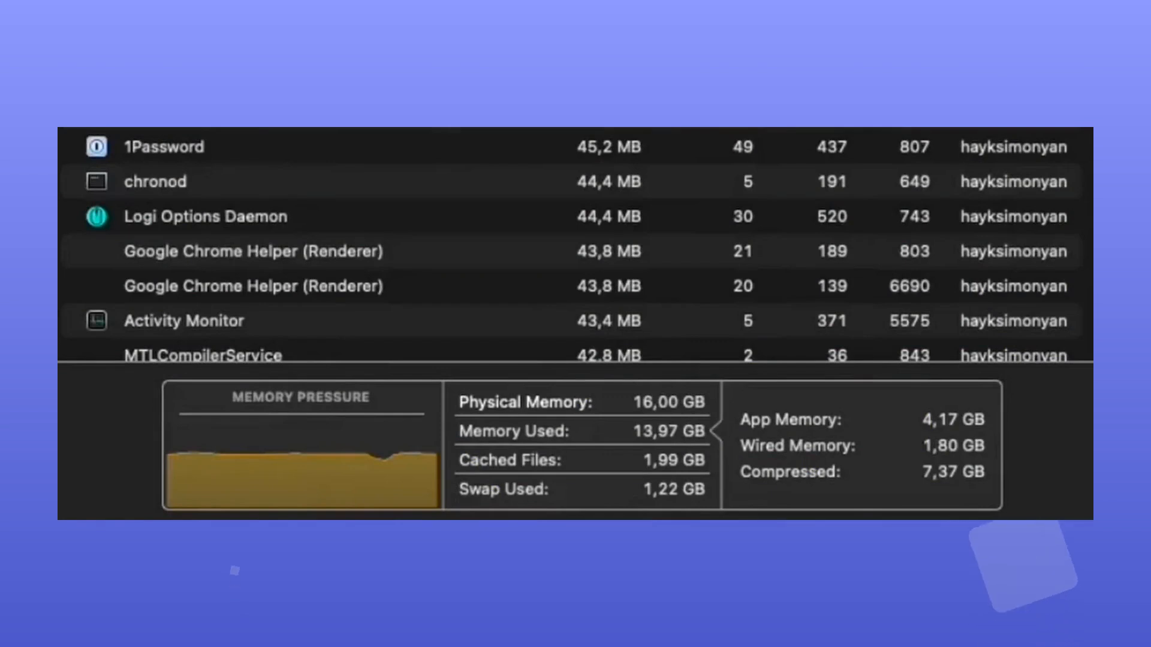
{"action": "mouse_move", "coordinate": [234, 553]}
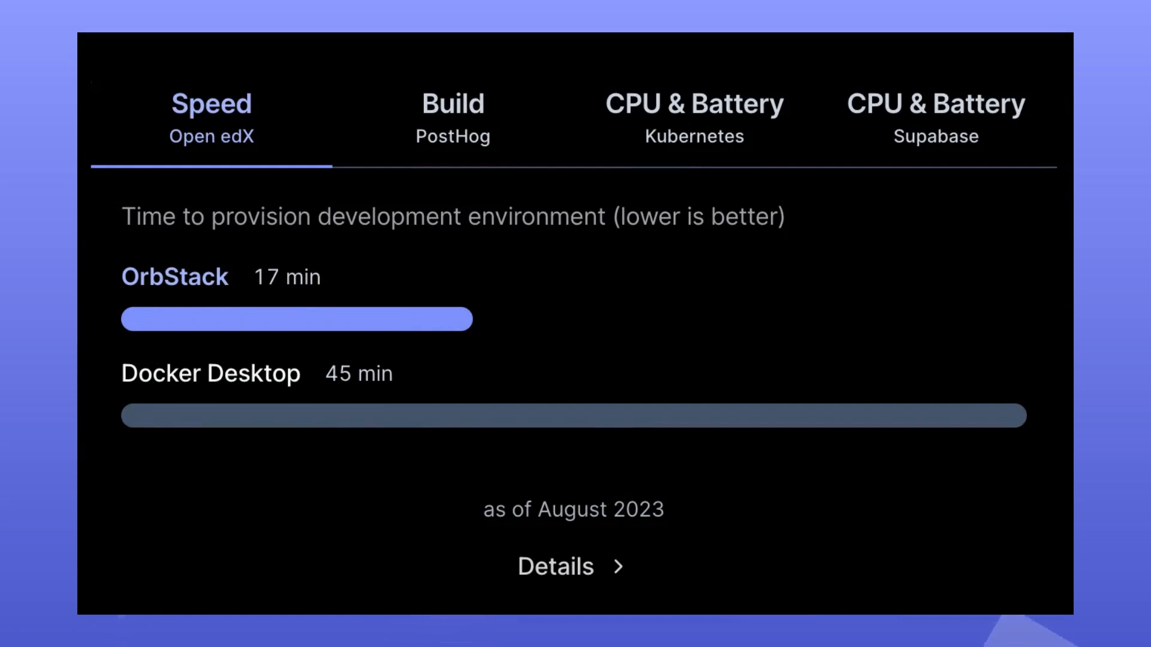
- Display the Kubernetes CPU & Battery benchmark: OrbStack 27 mW versus Docker Desktop 123 mW
{"action": "left_click", "coordinate": [695, 114]}
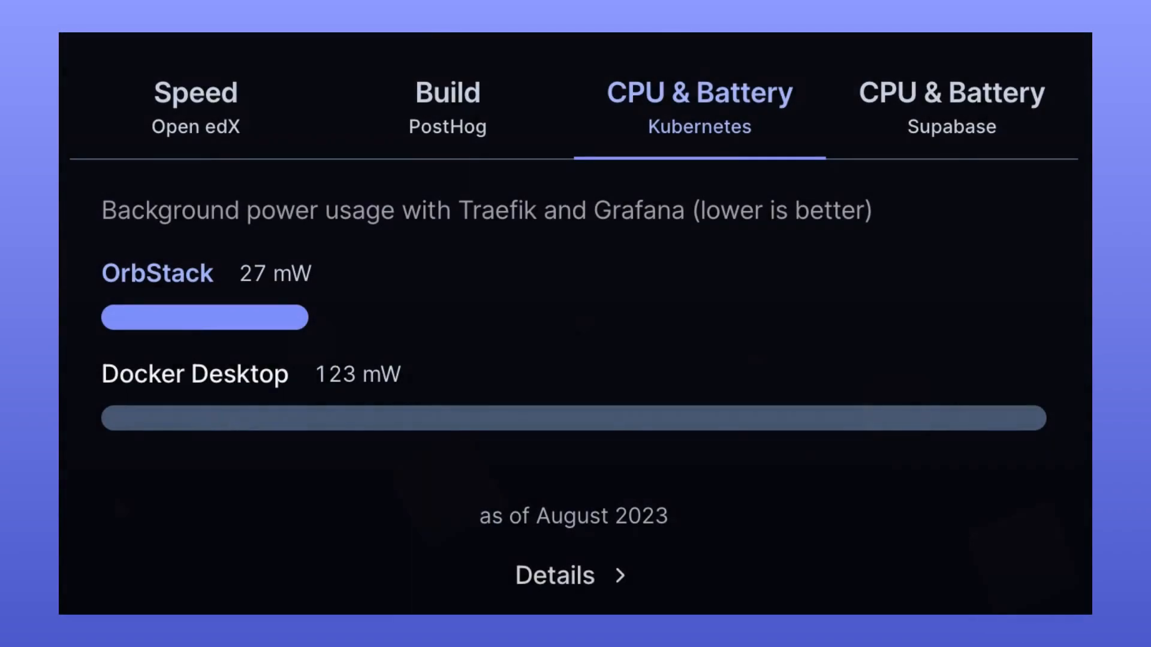